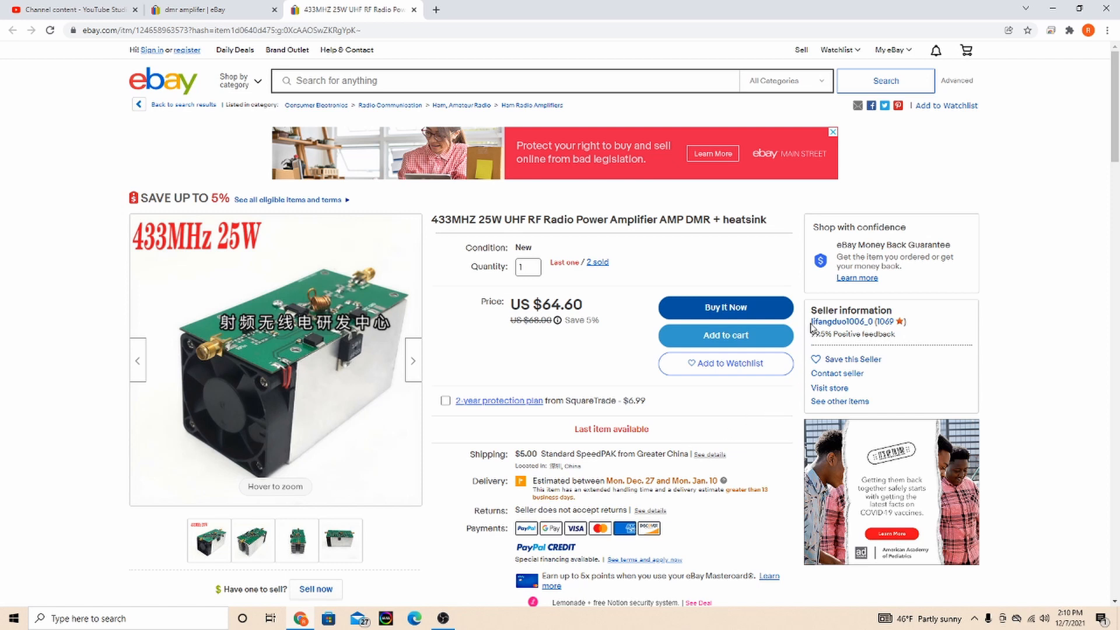
mouse_move(835, 330)
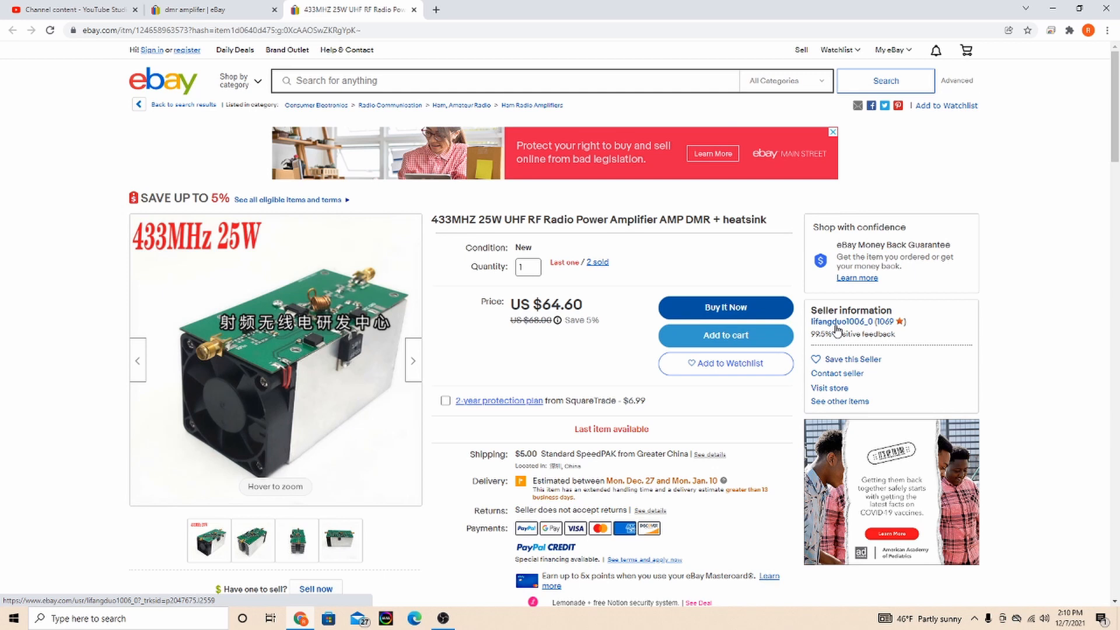
mouse_move(943, 335)
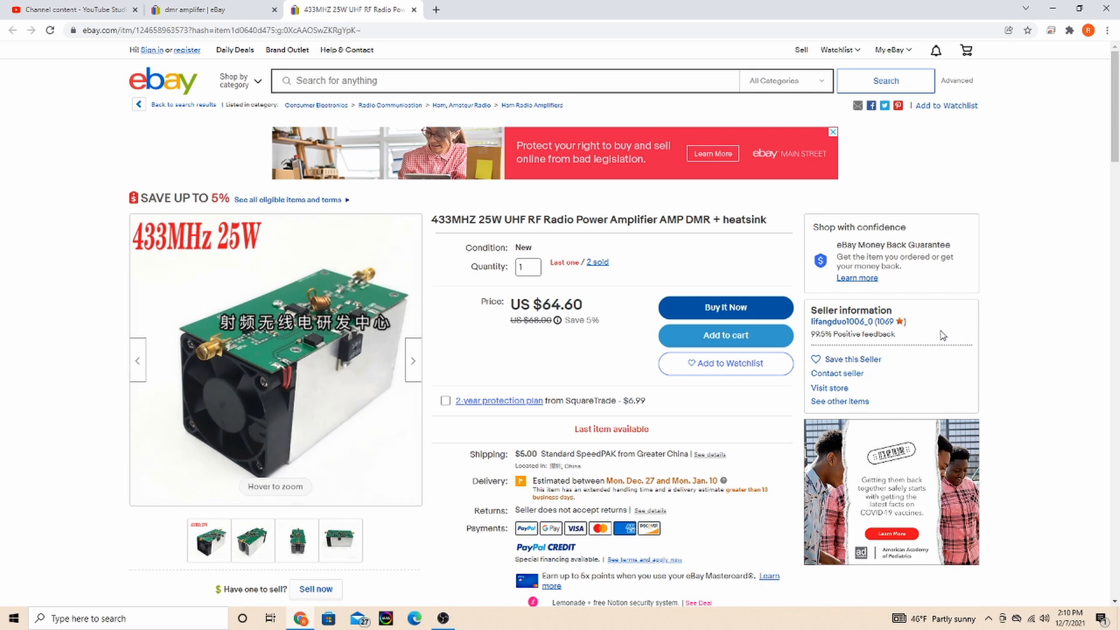
mouse_move(947, 333)
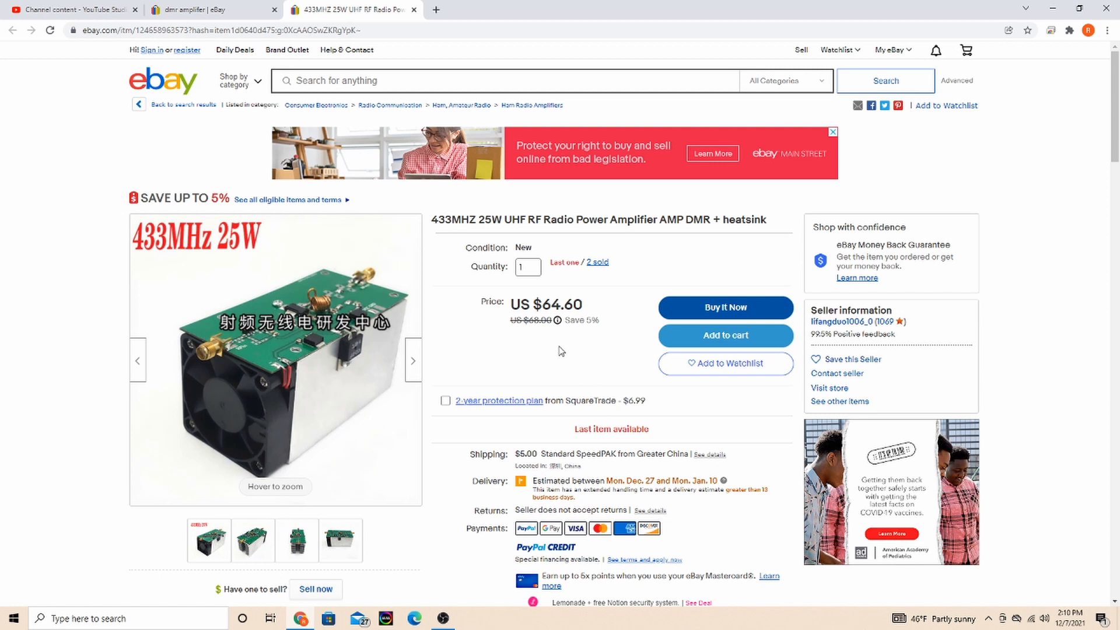
mouse_move(594, 318)
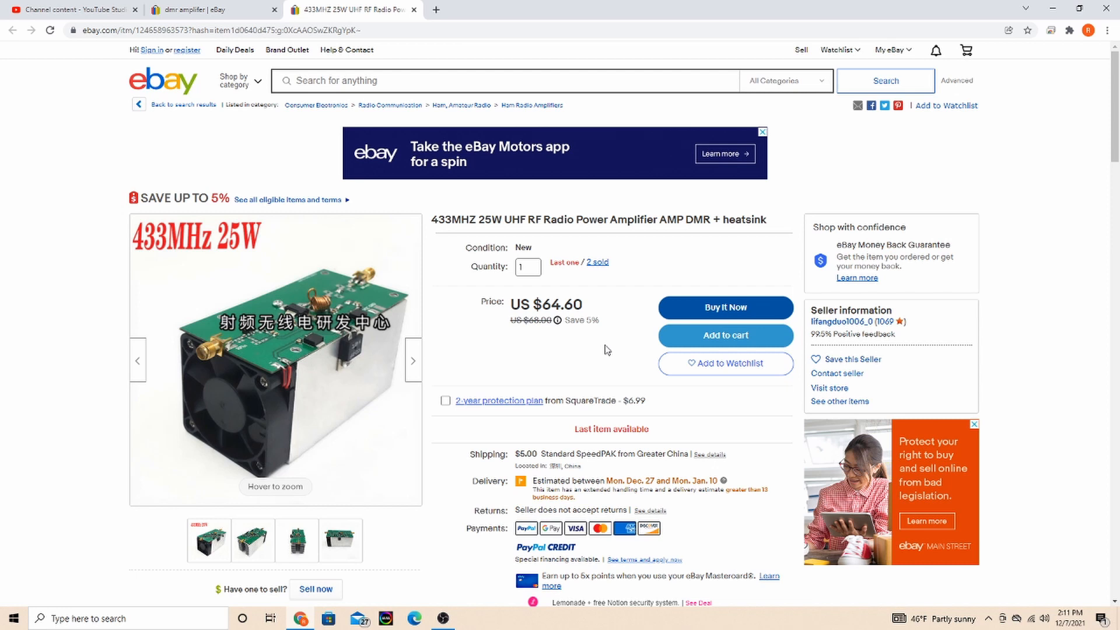
mouse_move(569, 354)
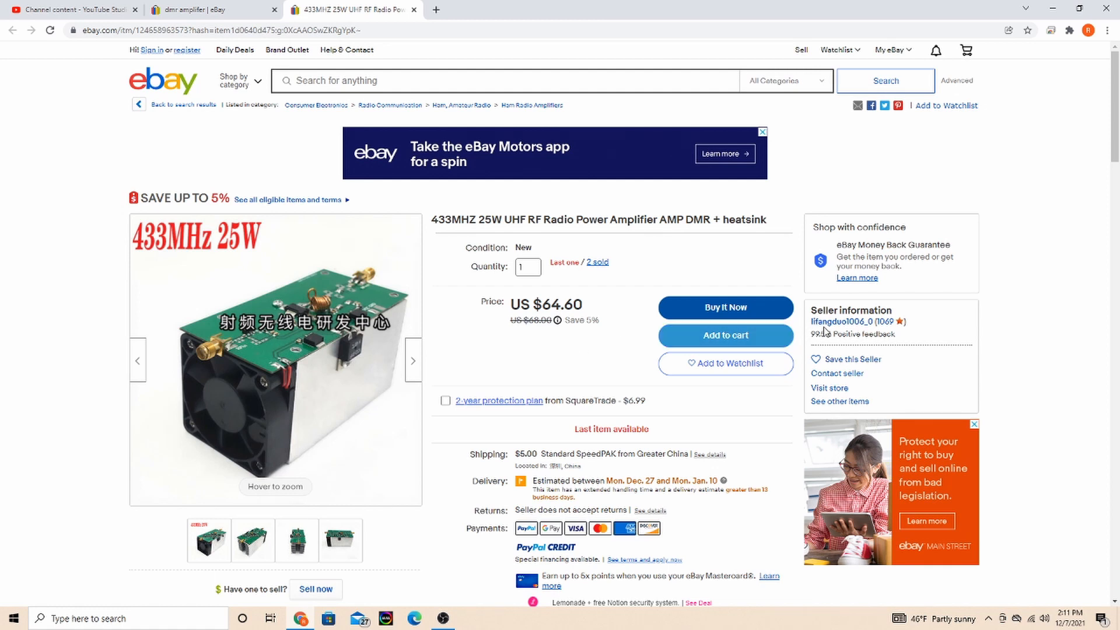
mouse_move(296, 354)
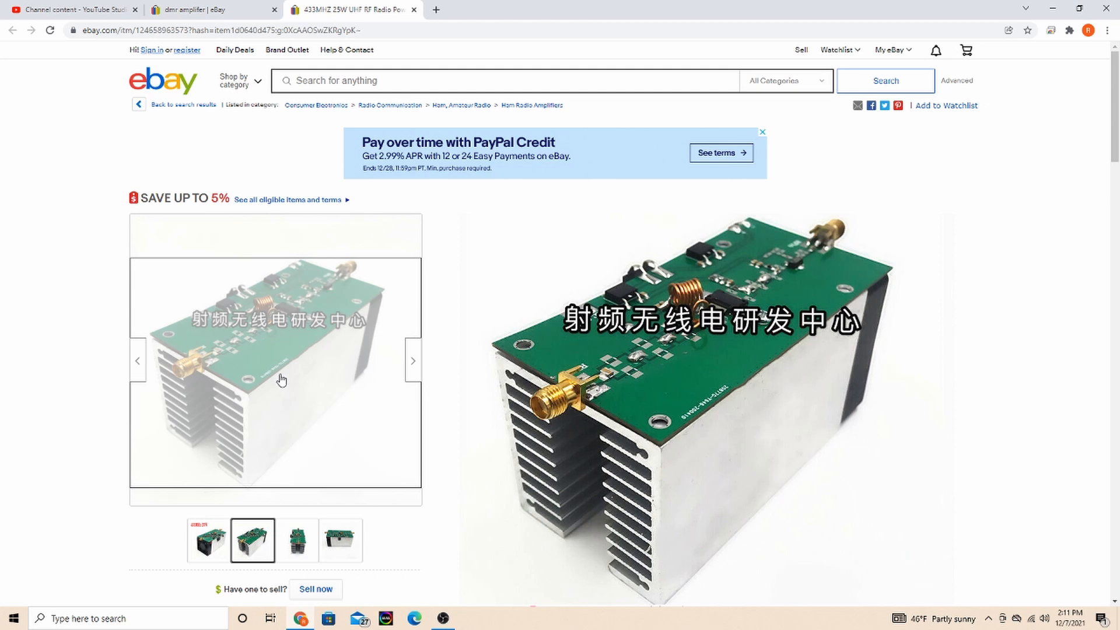
Show the third, then the fourth product photo, the amplifier's side view with connectors.
left_click(295, 540)
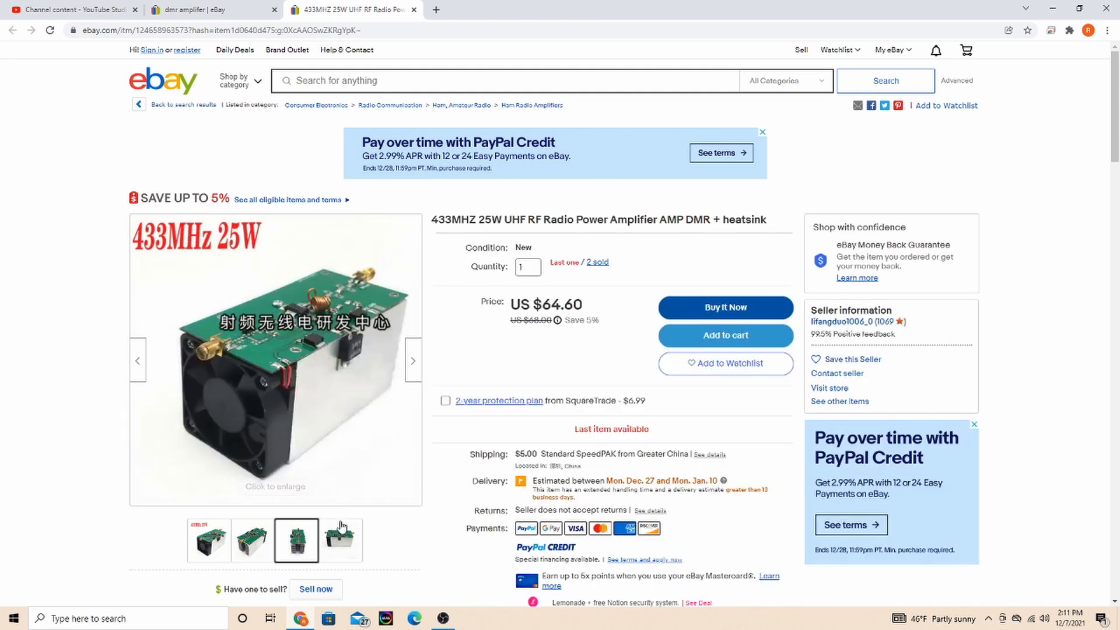
left_click(340, 540)
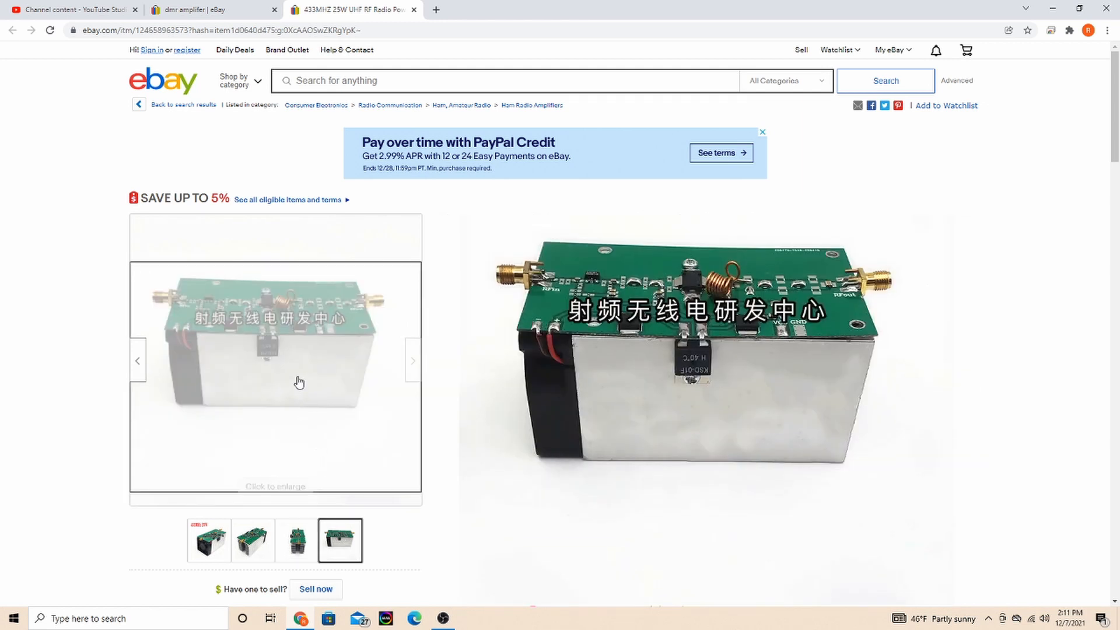
Scroll past sponsored items to the Description with technical specs, package contents and shipping terms.
scroll("down", 3)
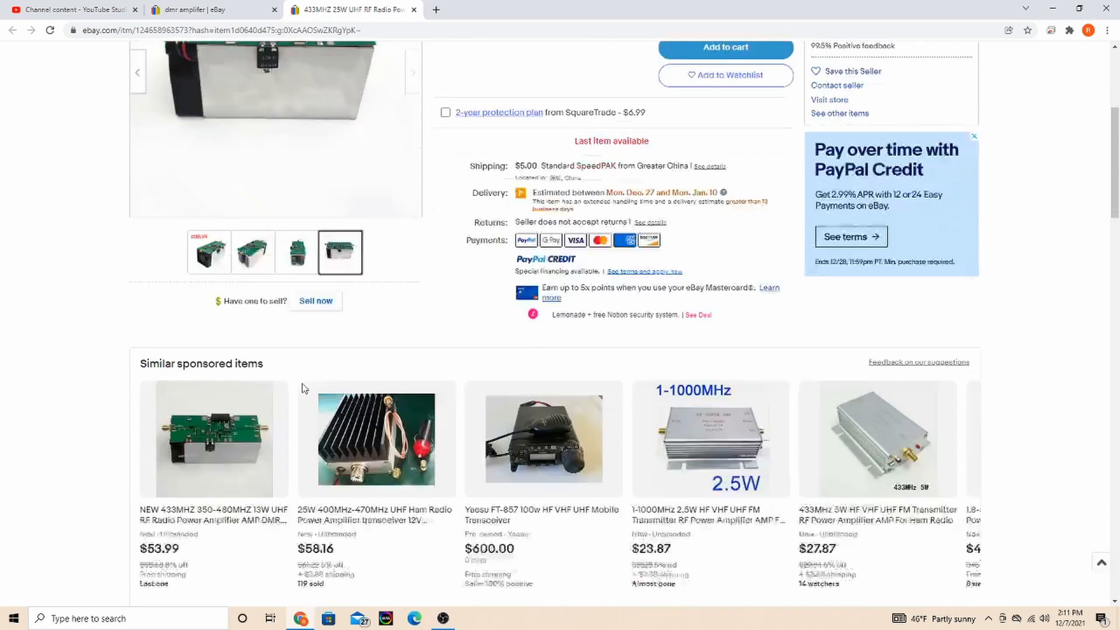
scroll("down", 3)
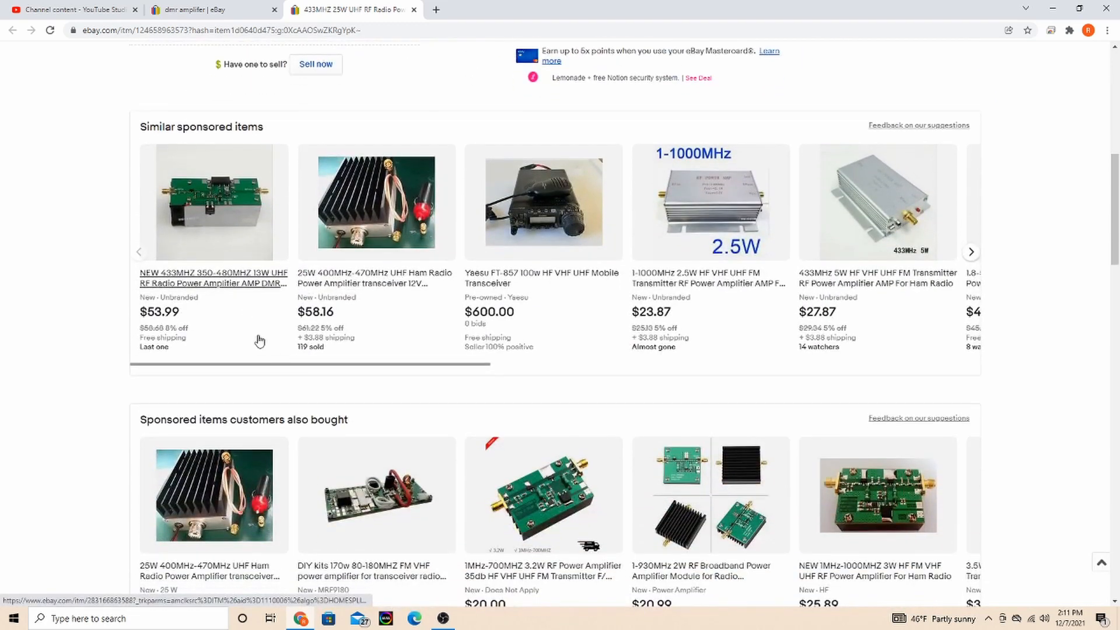
scroll("down", 3)
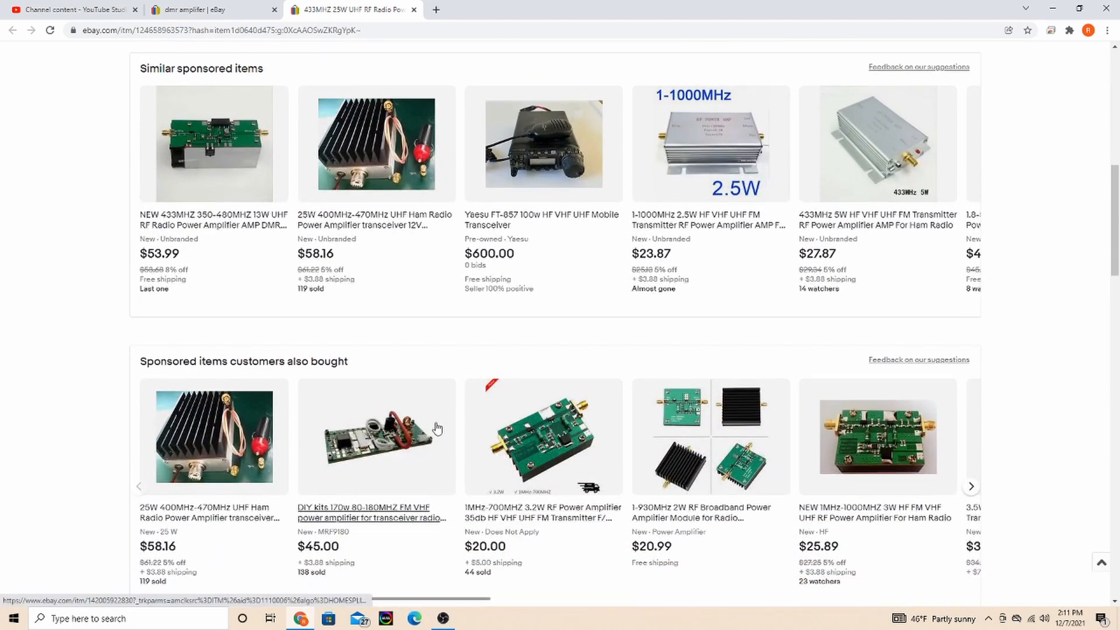
scroll("down", 3)
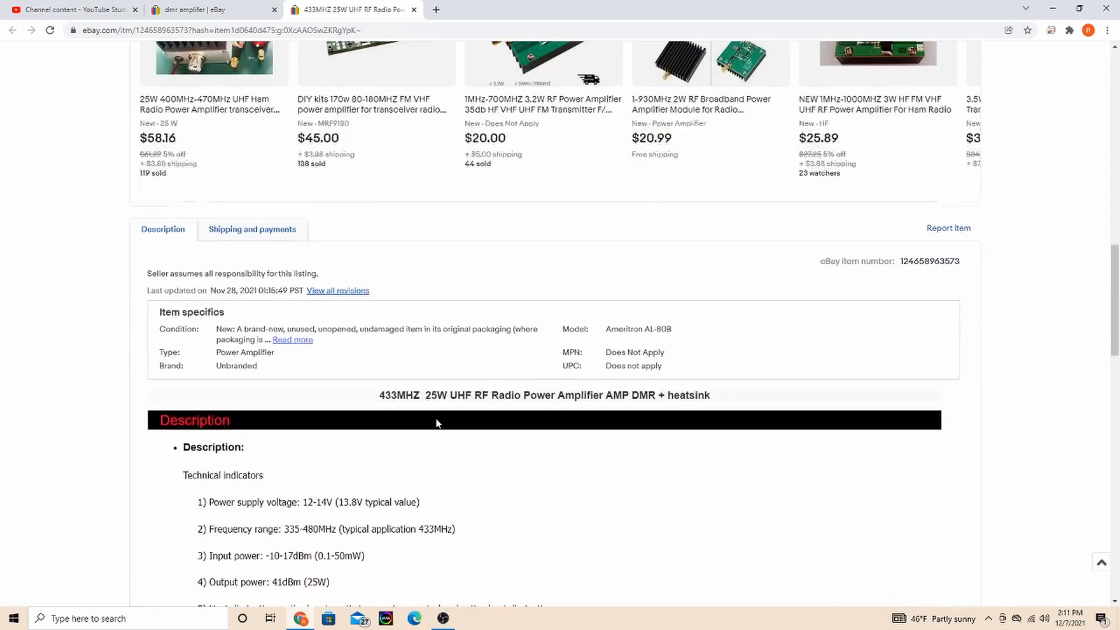
scroll("down", 3)
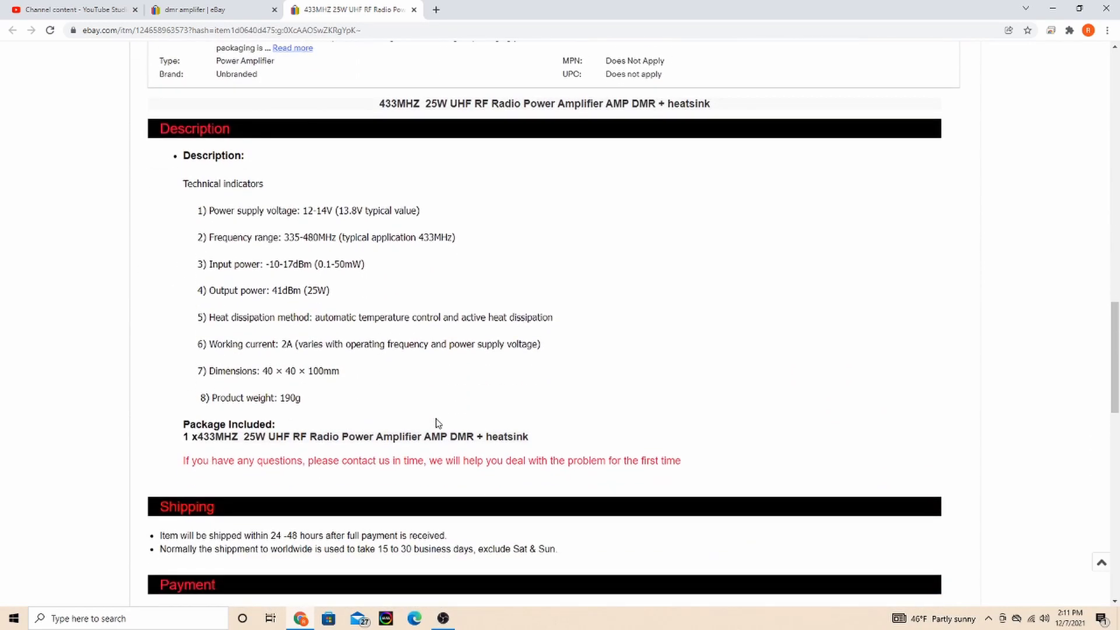
scroll("down", 3)
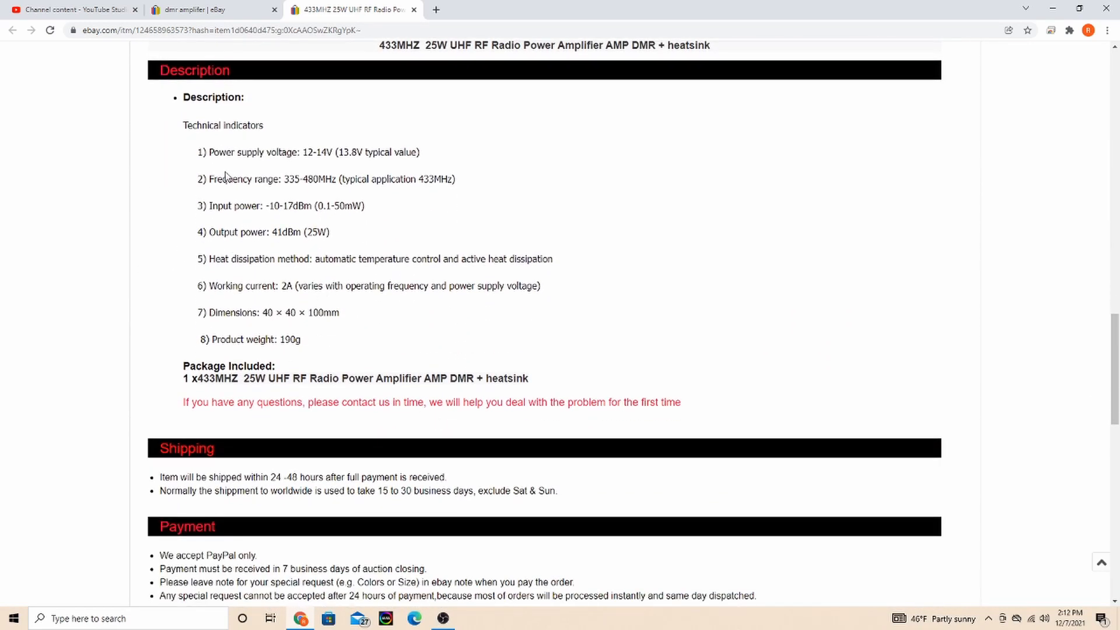
mouse_move(325, 171)
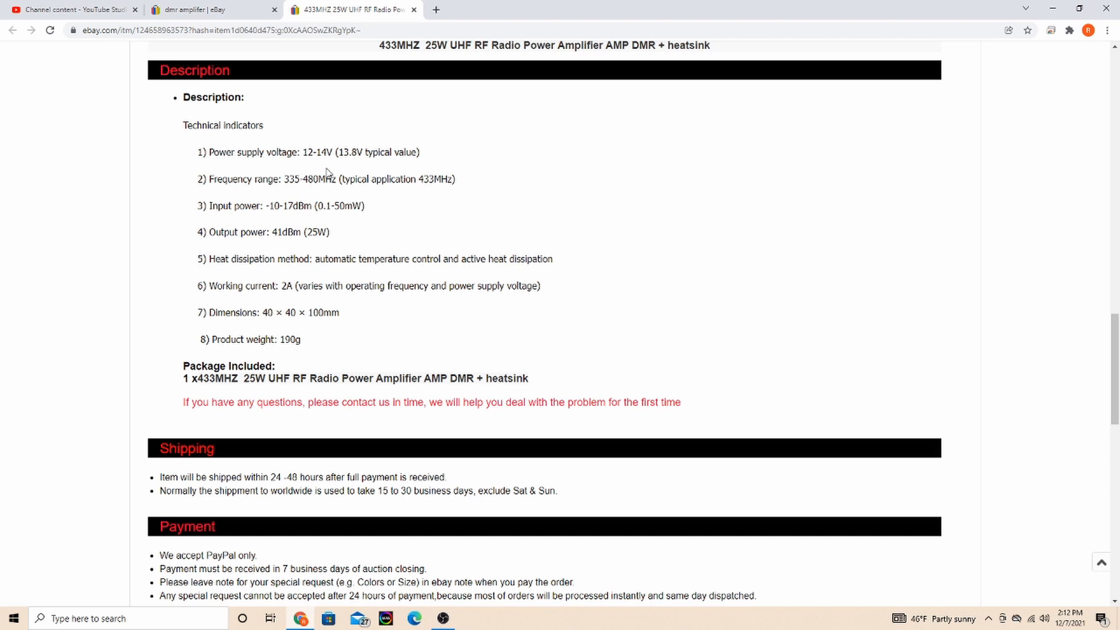
mouse_move(302, 195)
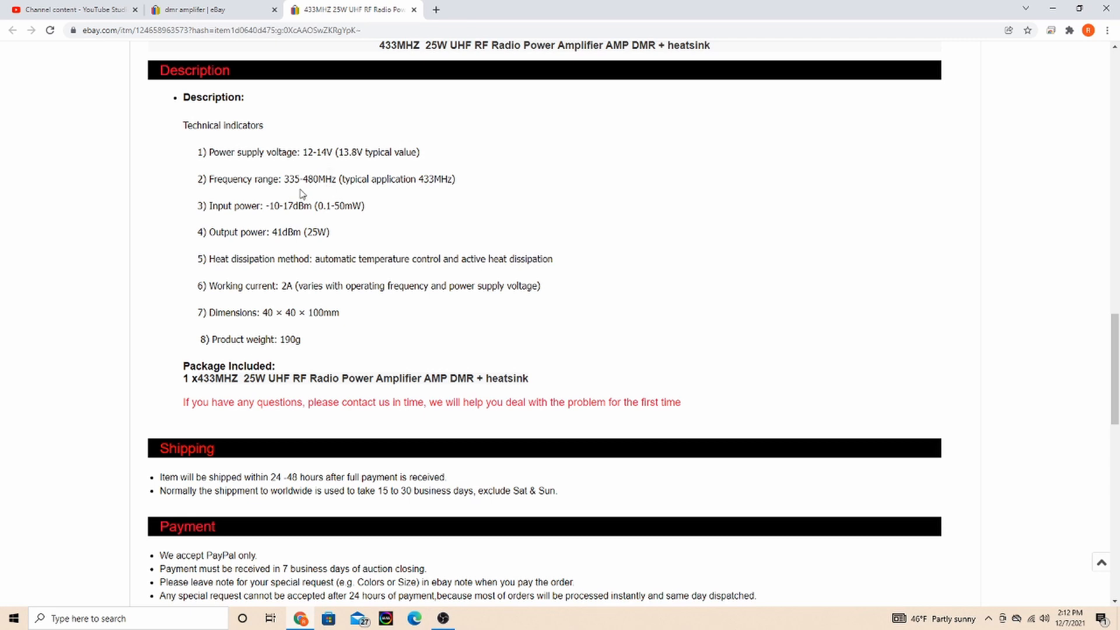
mouse_move(298, 190)
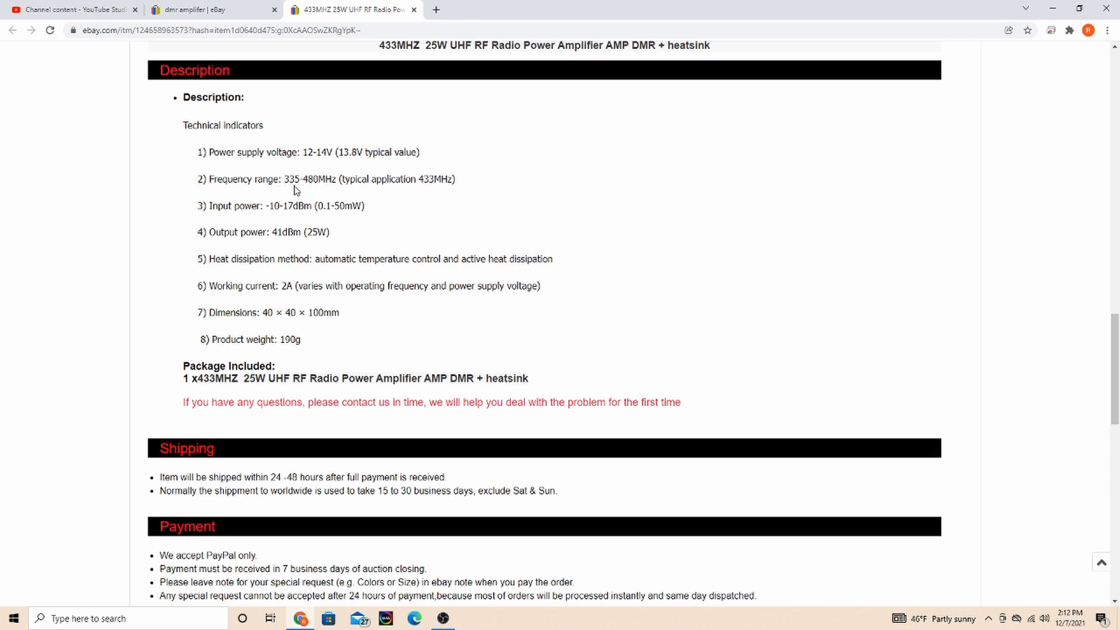
mouse_move(309, 188)
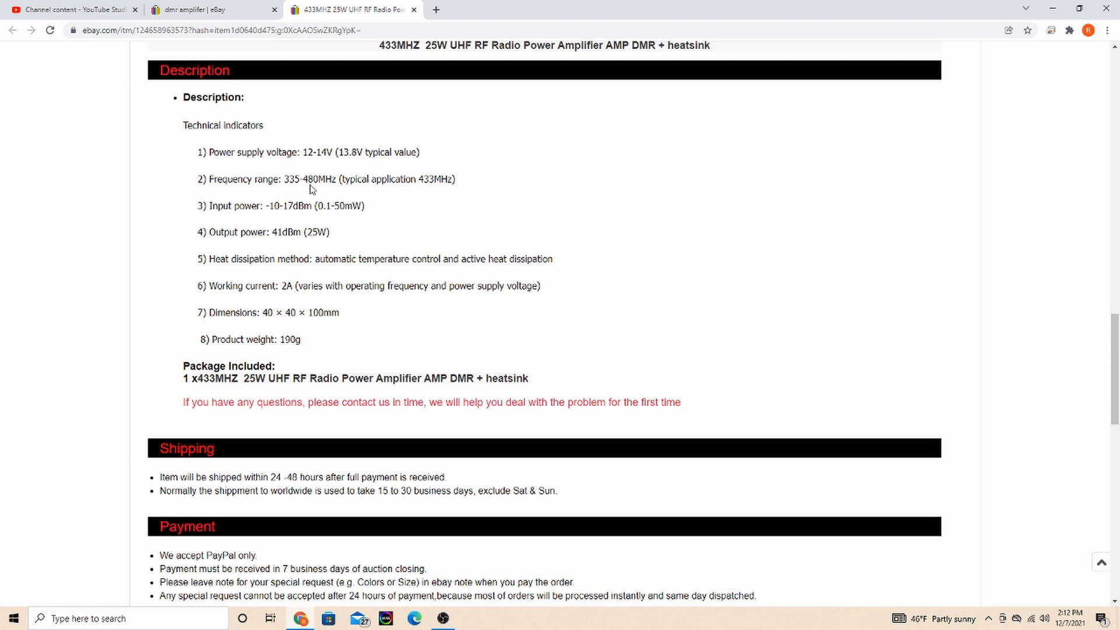
mouse_move(337, 191)
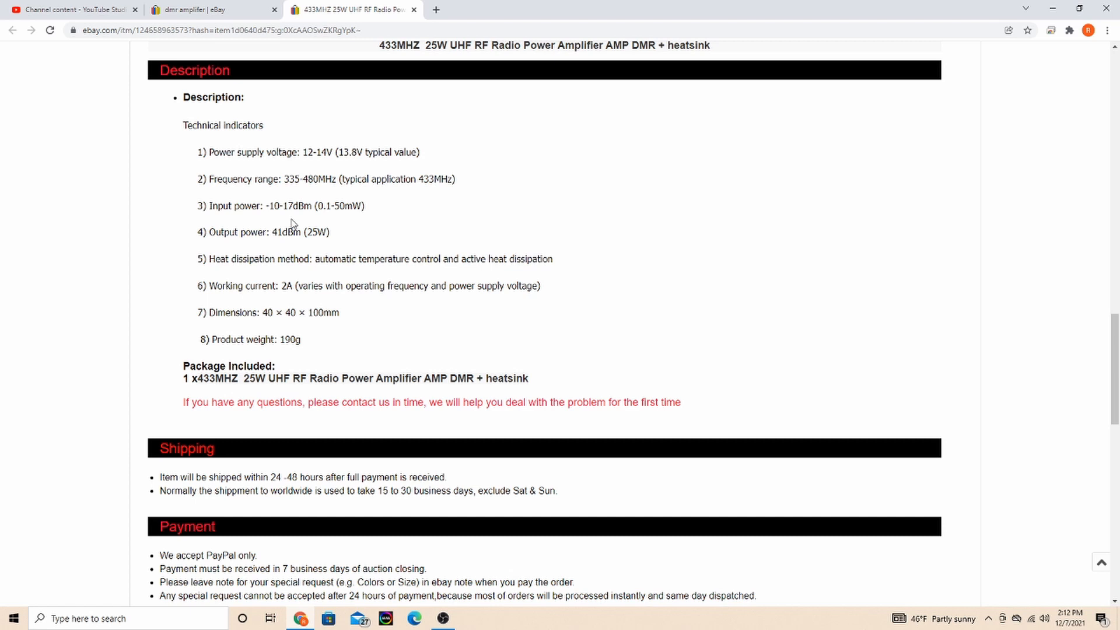
mouse_move(229, 215)
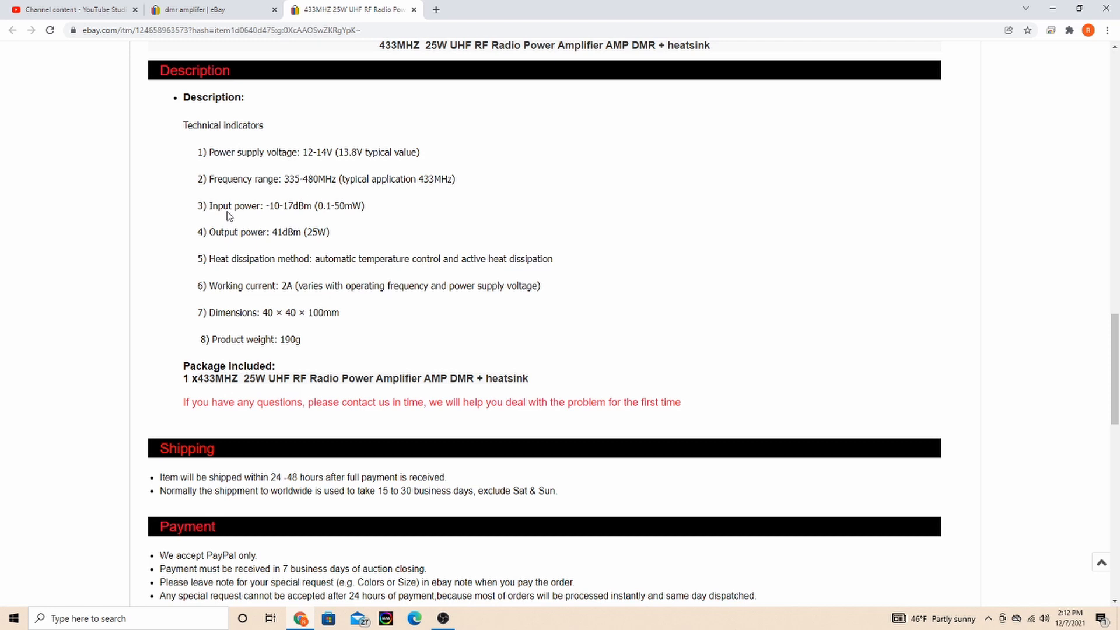
mouse_move(267, 212)
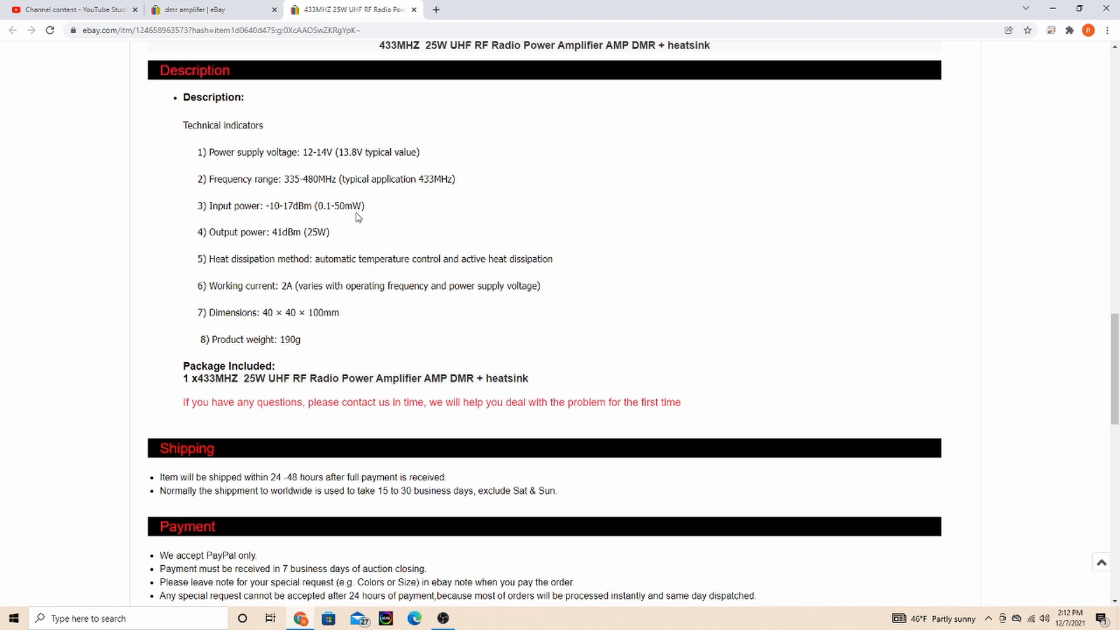
mouse_move(336, 218)
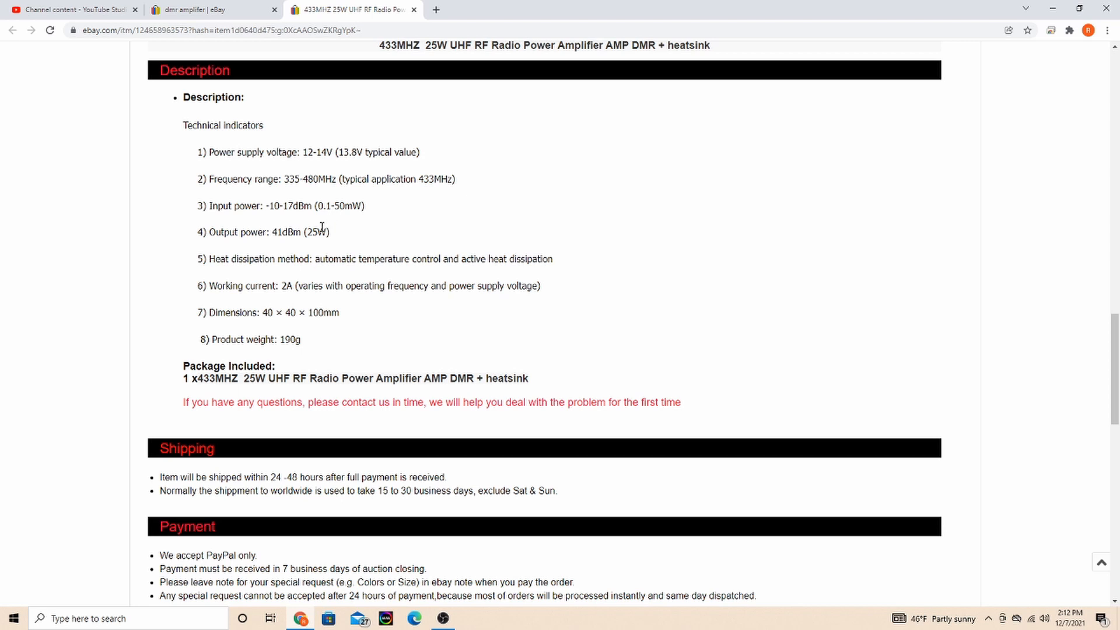
mouse_move(345, 210)
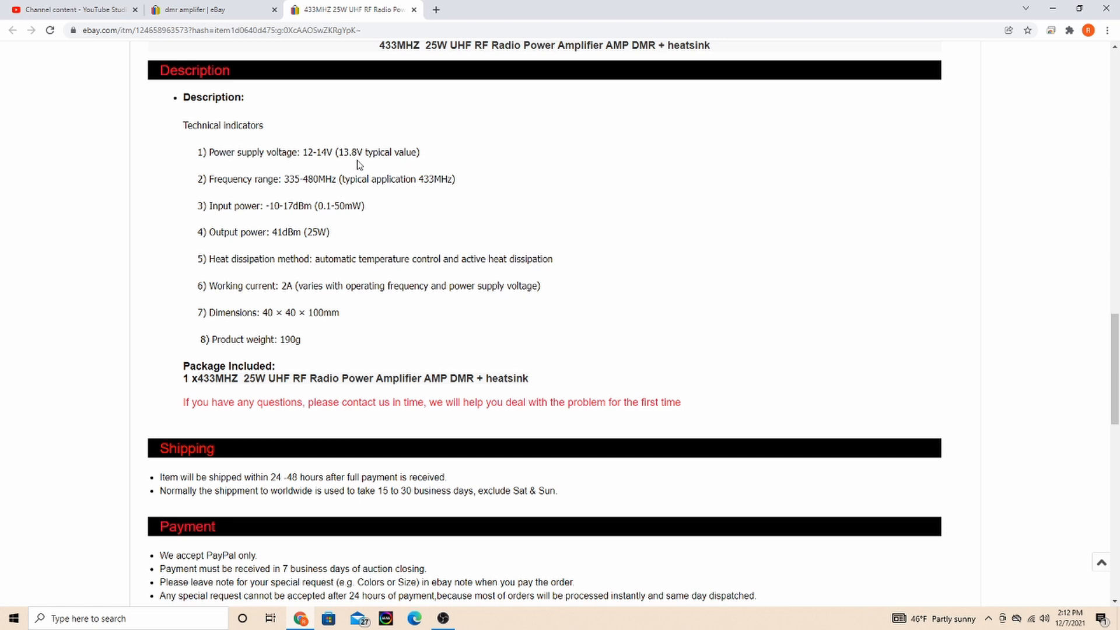
mouse_move(341, 211)
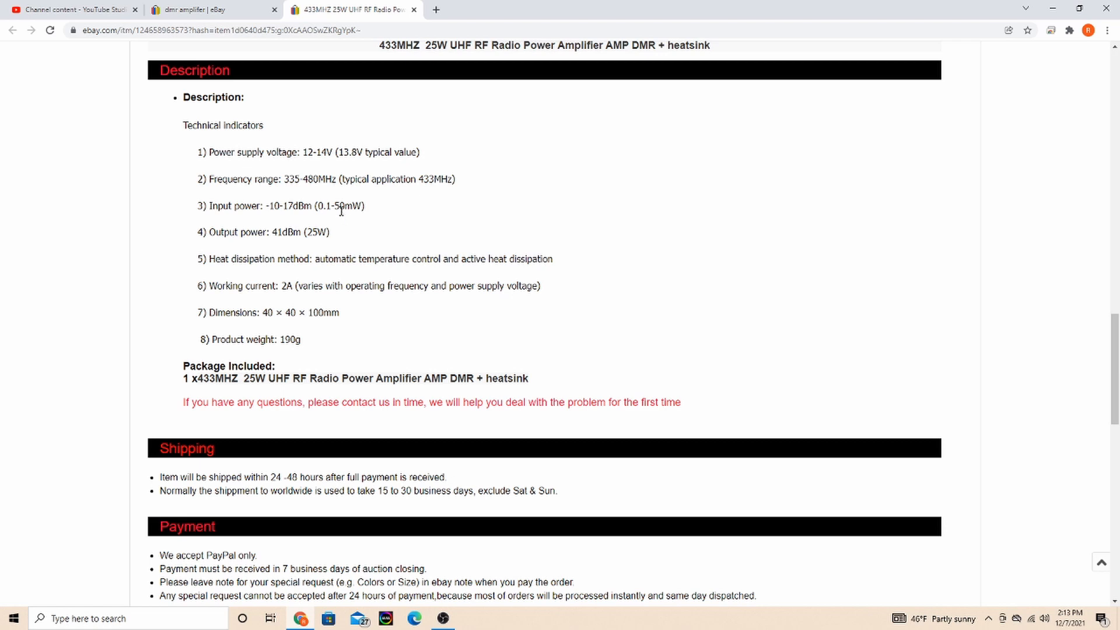
mouse_move(313, 244)
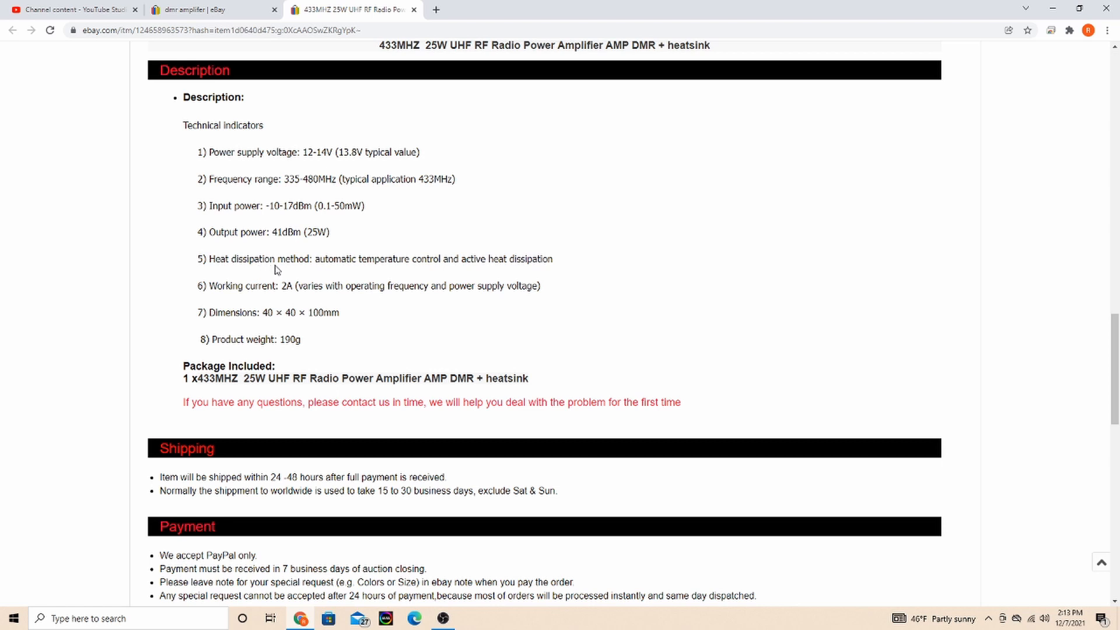
mouse_move(427, 273)
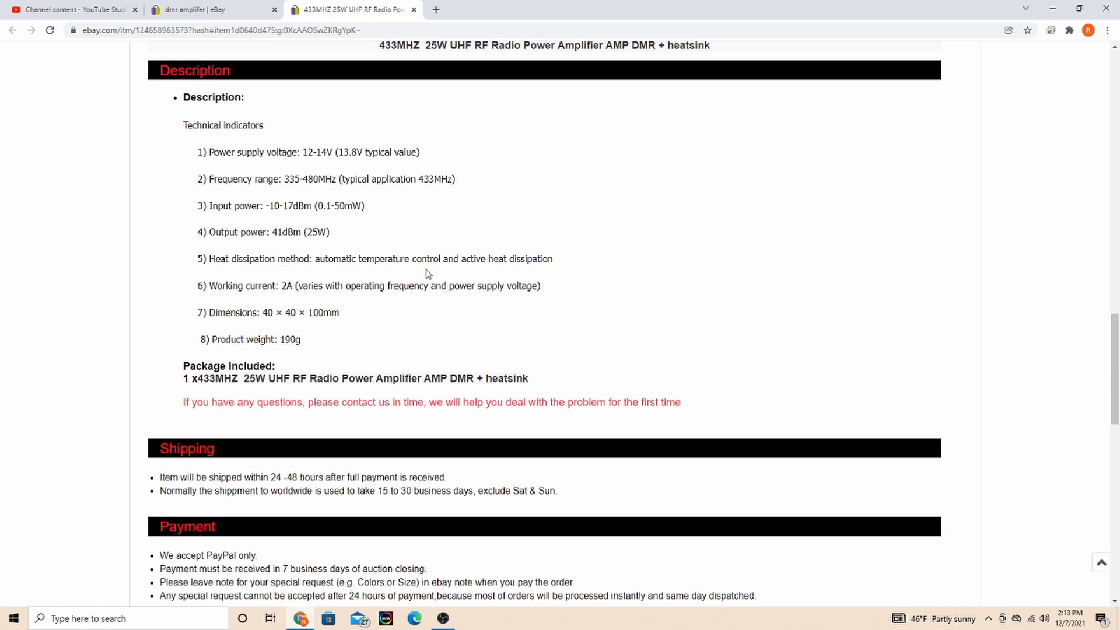
mouse_move(517, 269)
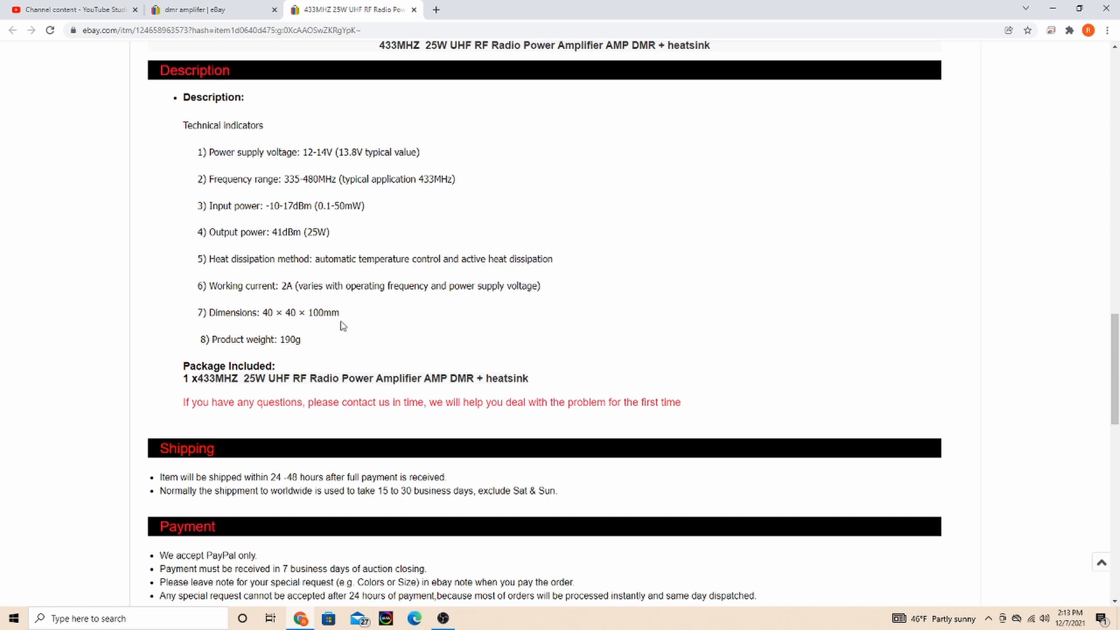
mouse_move(351, 331)
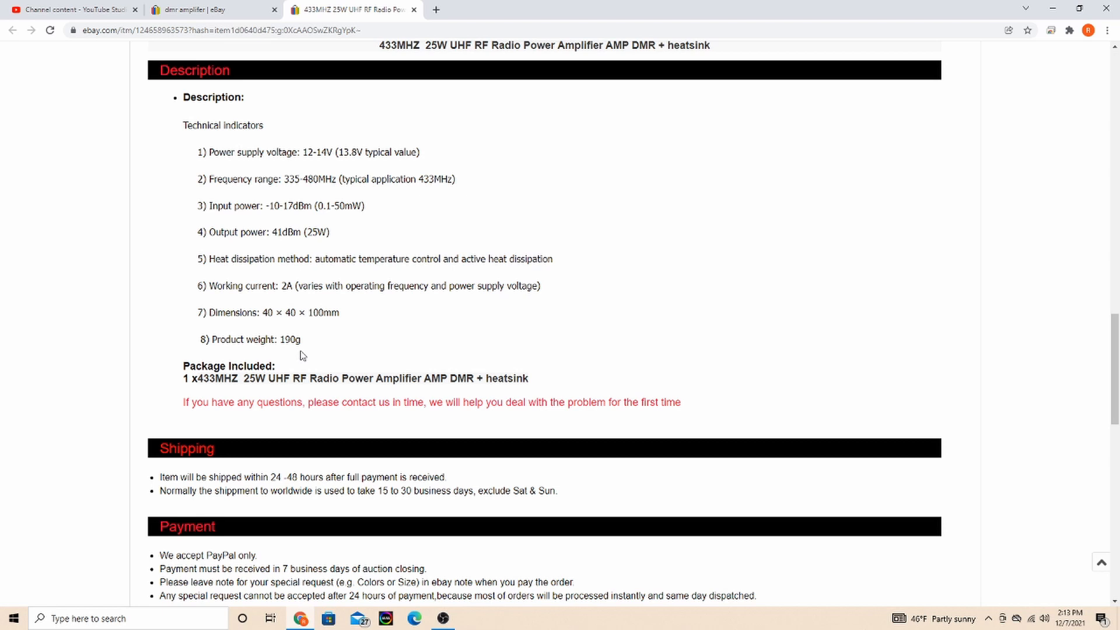
scroll("down", 3)
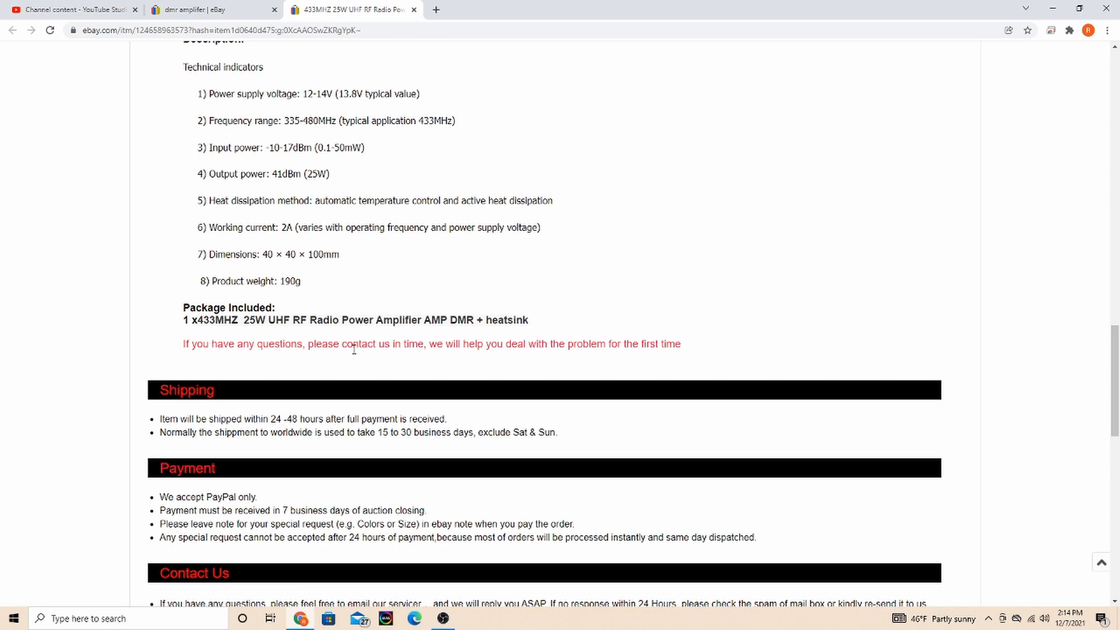
mouse_move(457, 362)
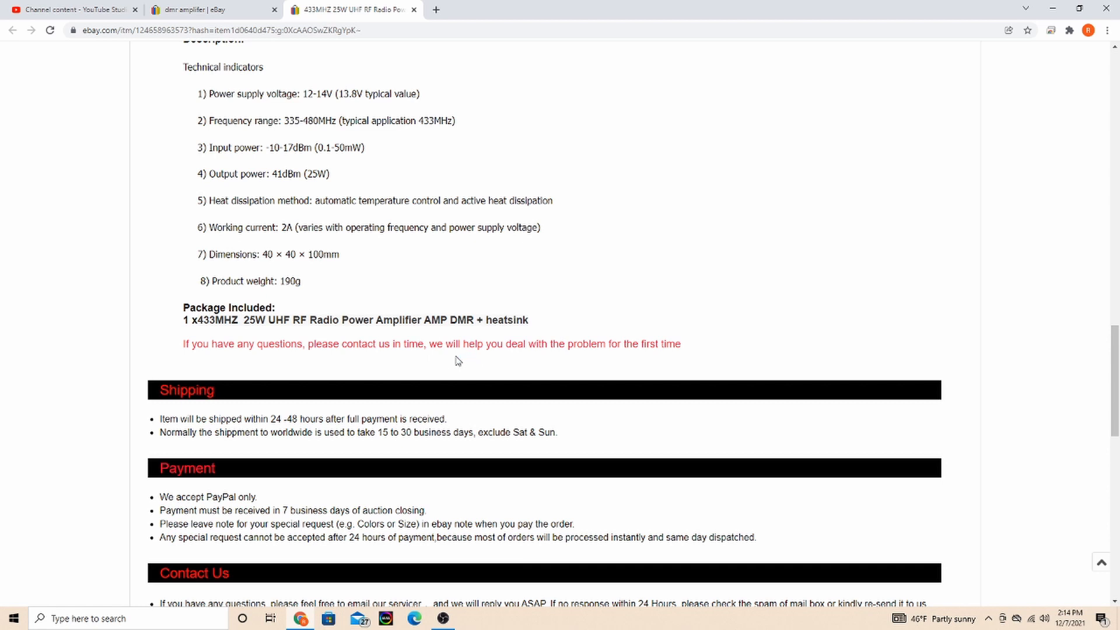
mouse_move(448, 361)
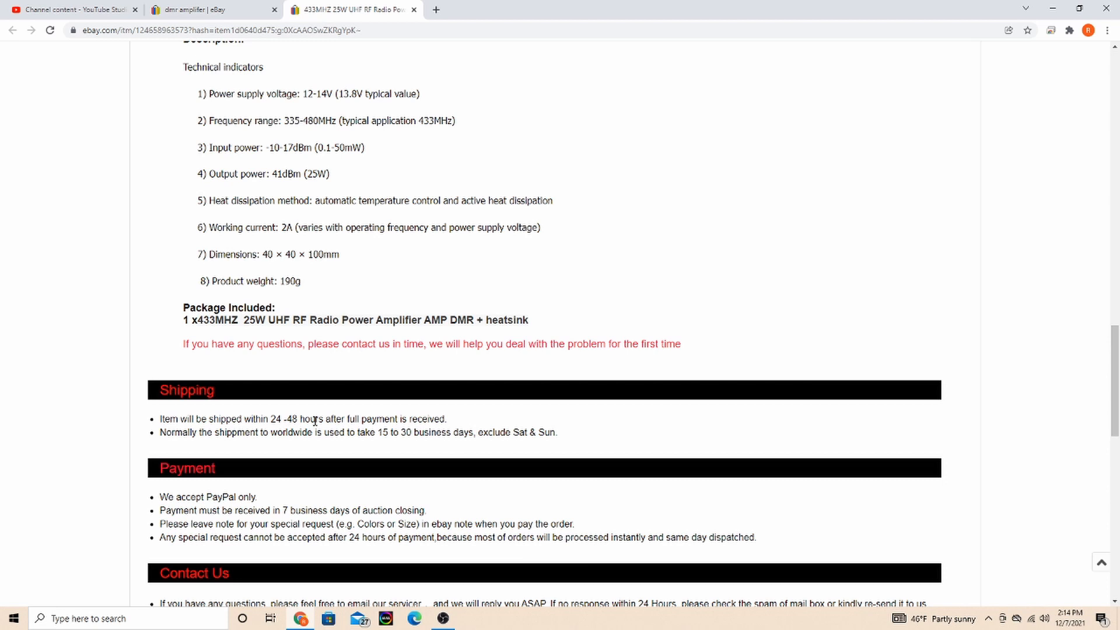
mouse_move(408, 435)
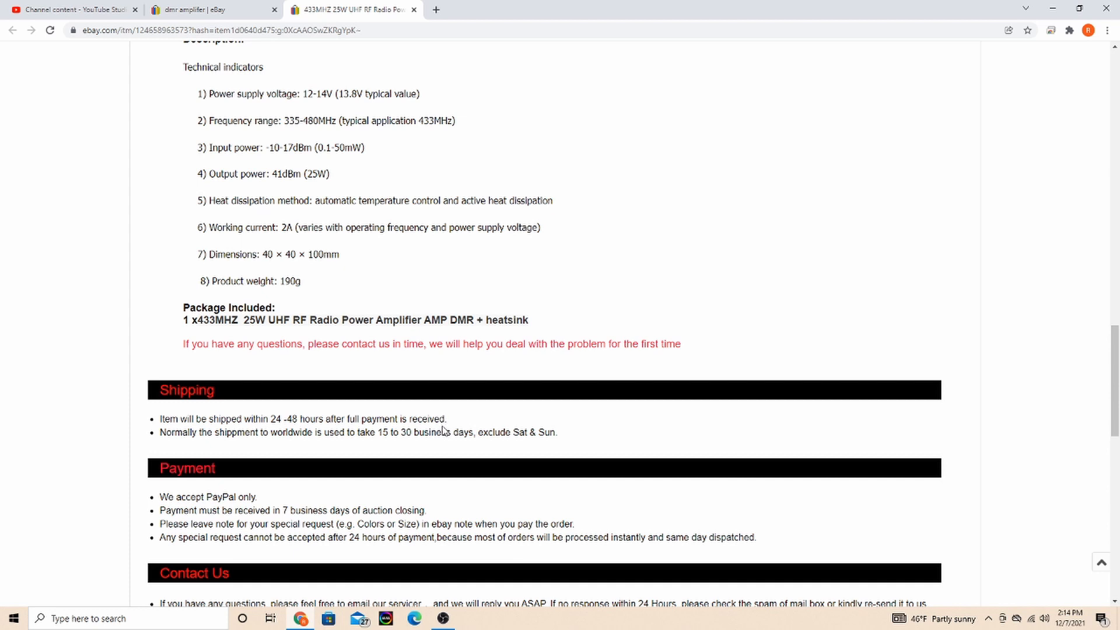
scroll("up", 3)
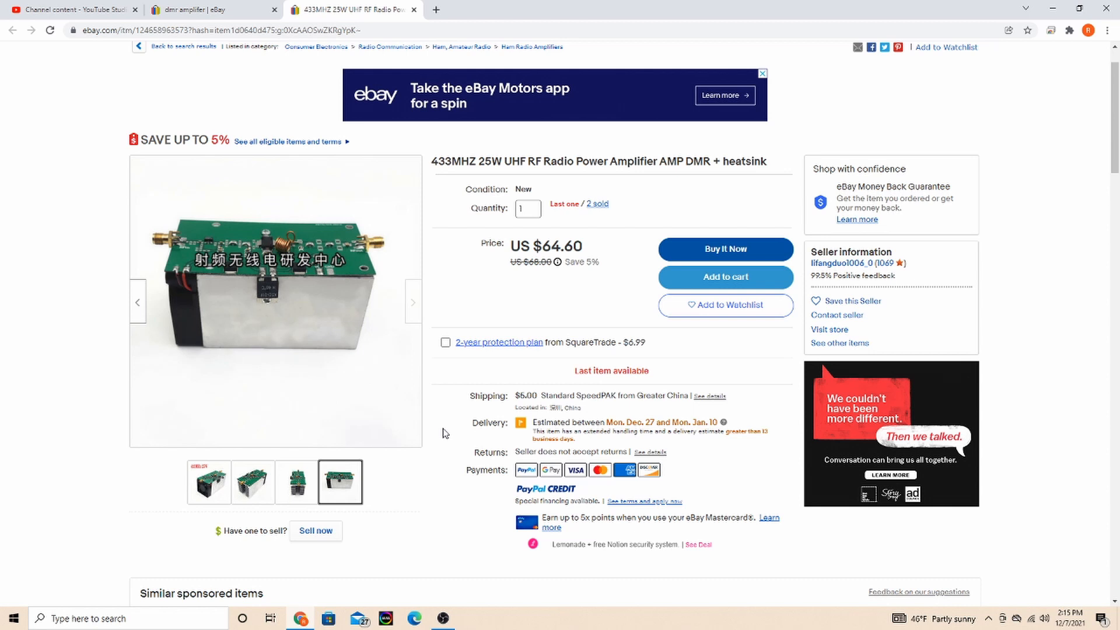
mouse_move(275, 301)
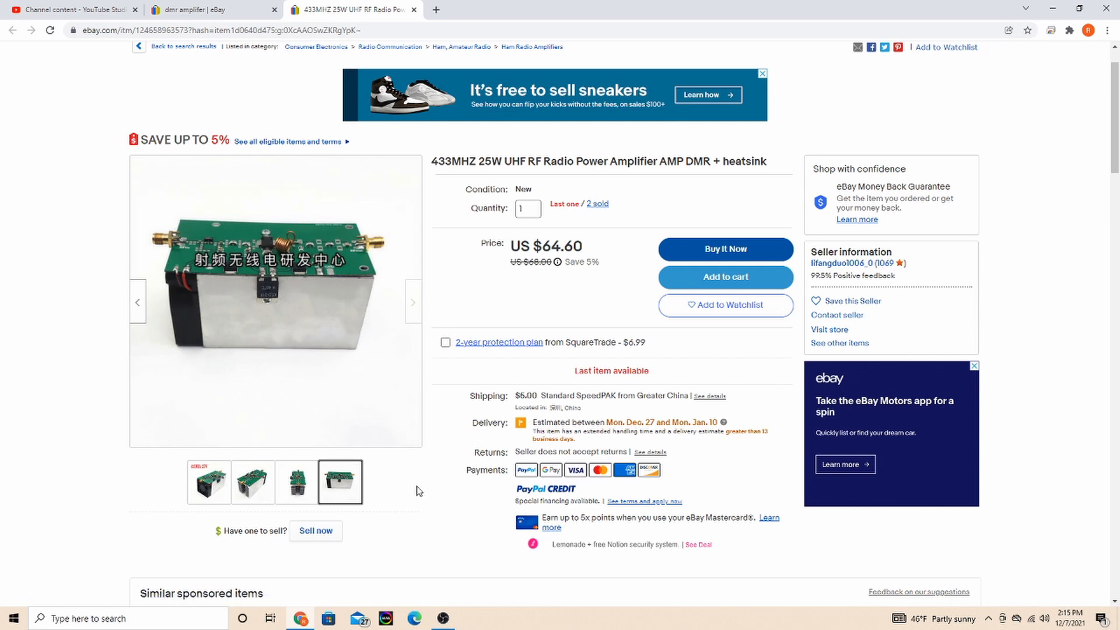
mouse_move(275, 300)
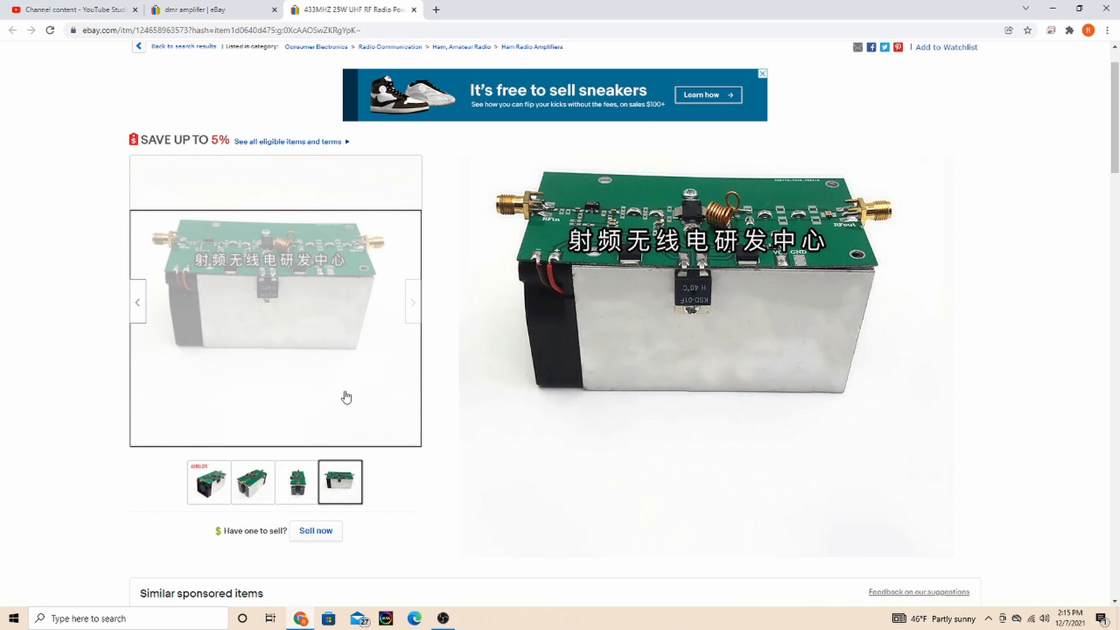
mouse_move(418, 436)
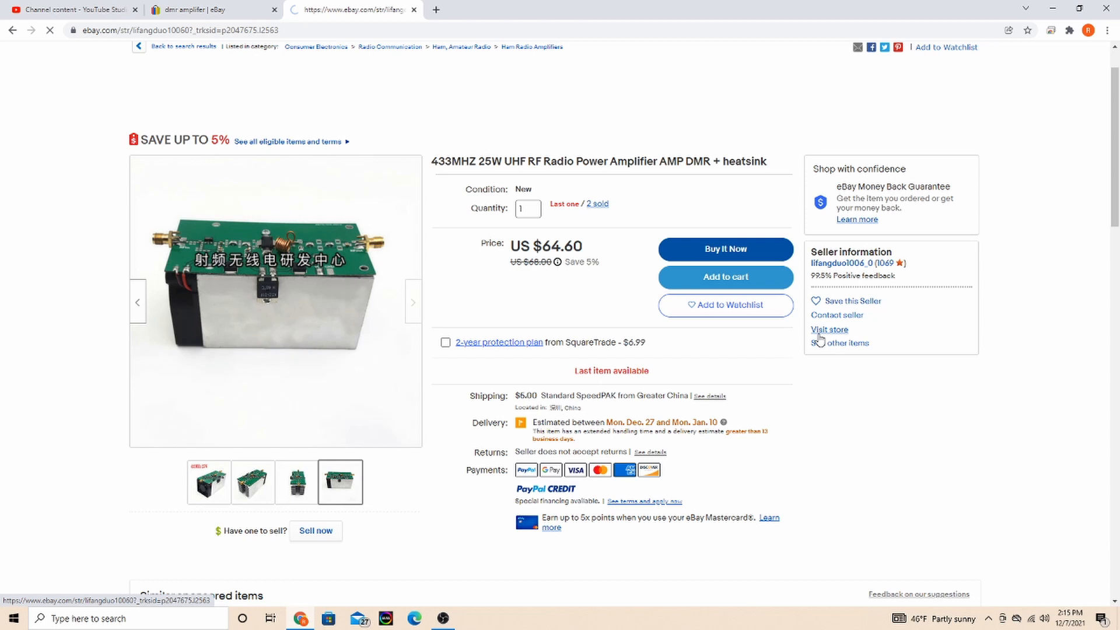
Visit the lifangduo1006_0 seller store and browse its grid of 433MHz amplifiers.
left_click(828, 329)
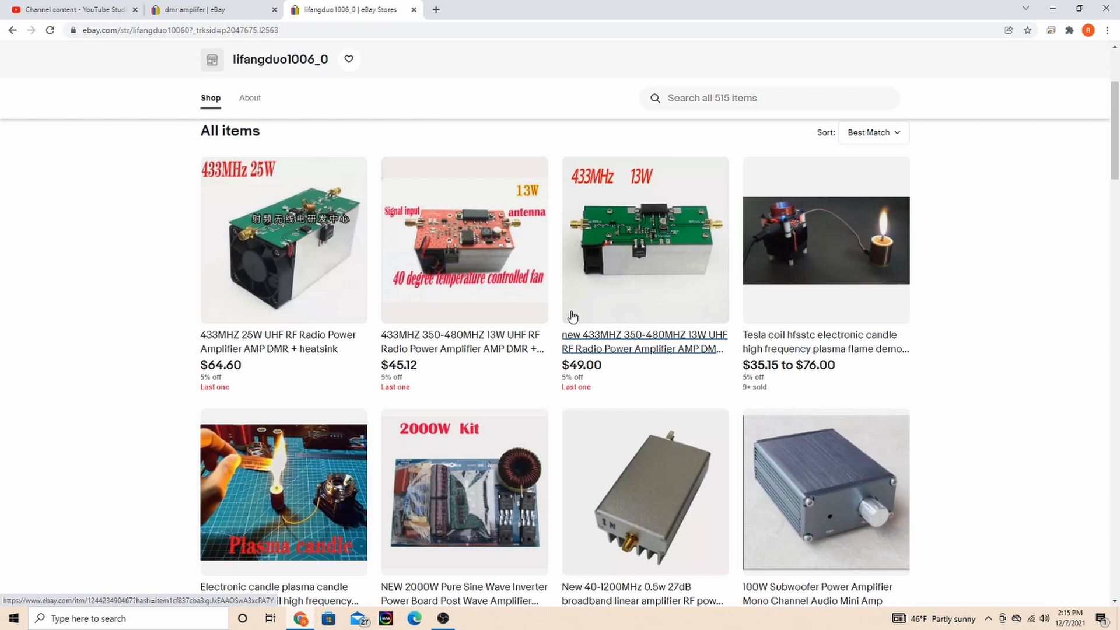
scroll("down", 3)
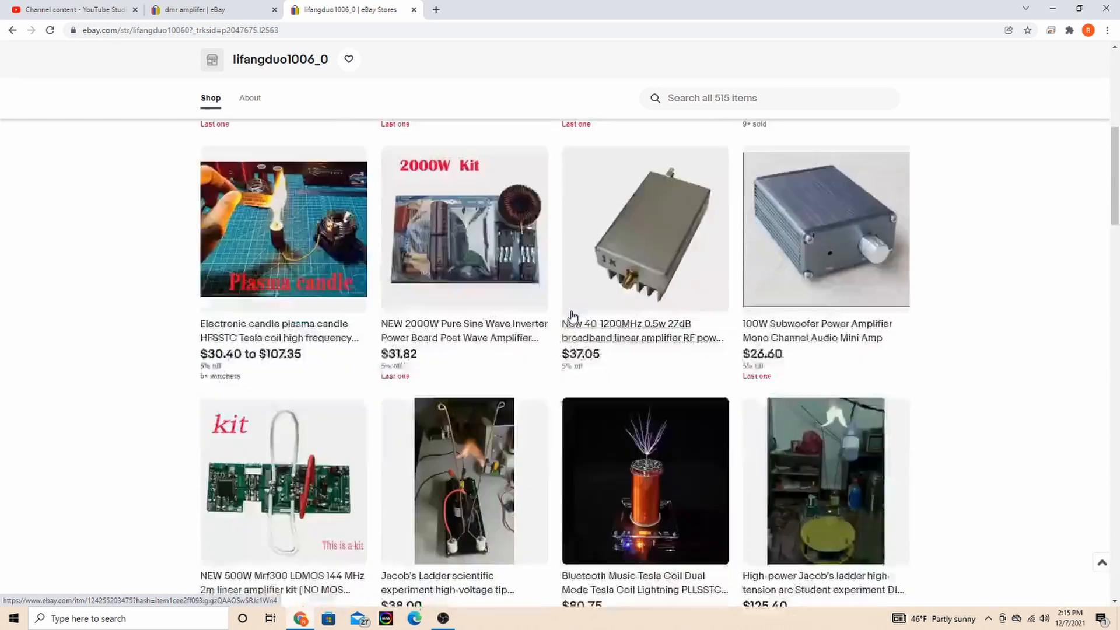
scroll("down", 3)
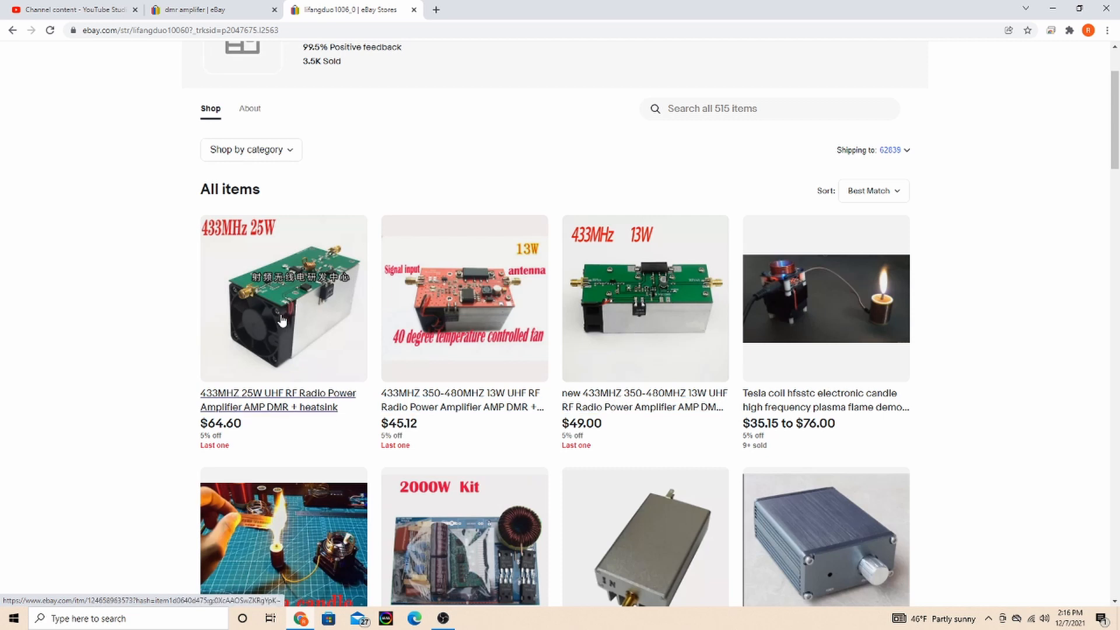
mouse_move(268, 378)
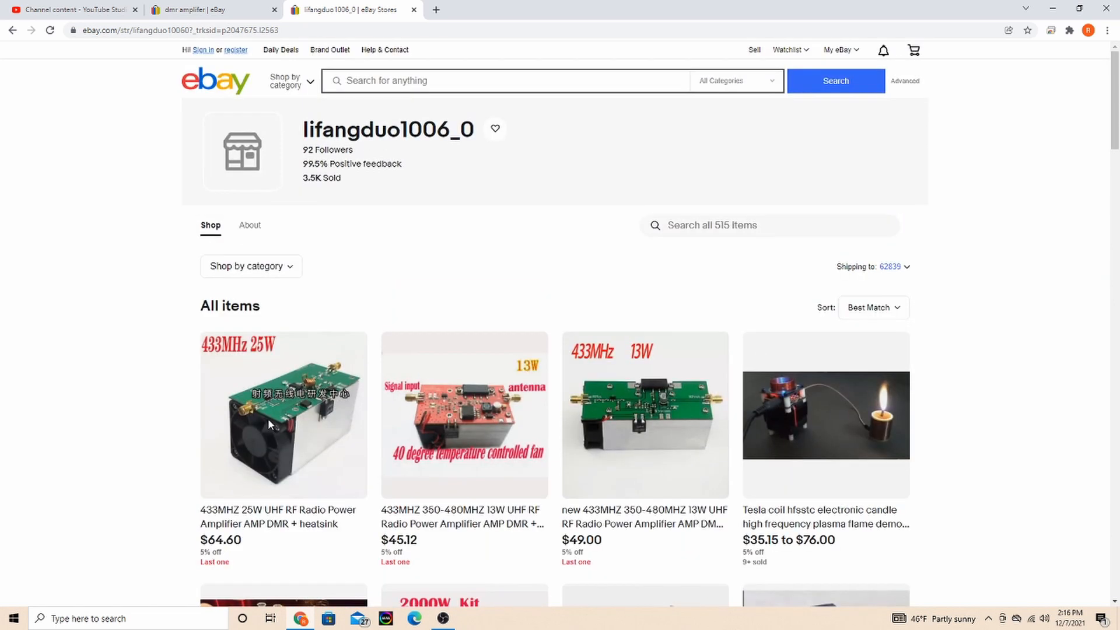
scroll("down", 3)
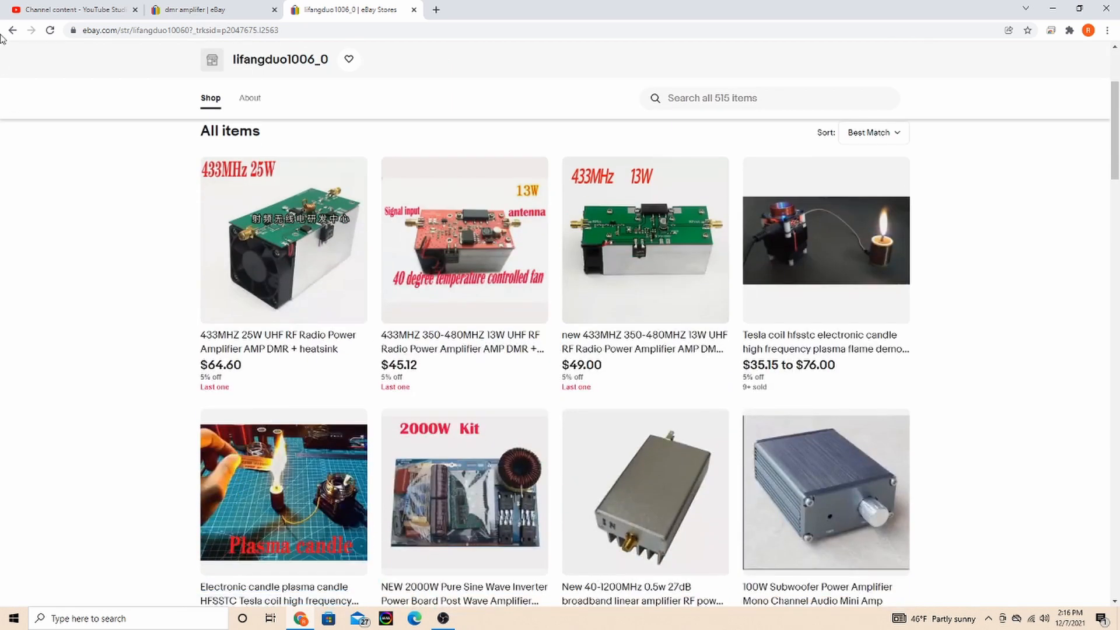
Return from the store to the 433MHZ 25W amplifier listing at US $64.60.
left_click(282, 241)
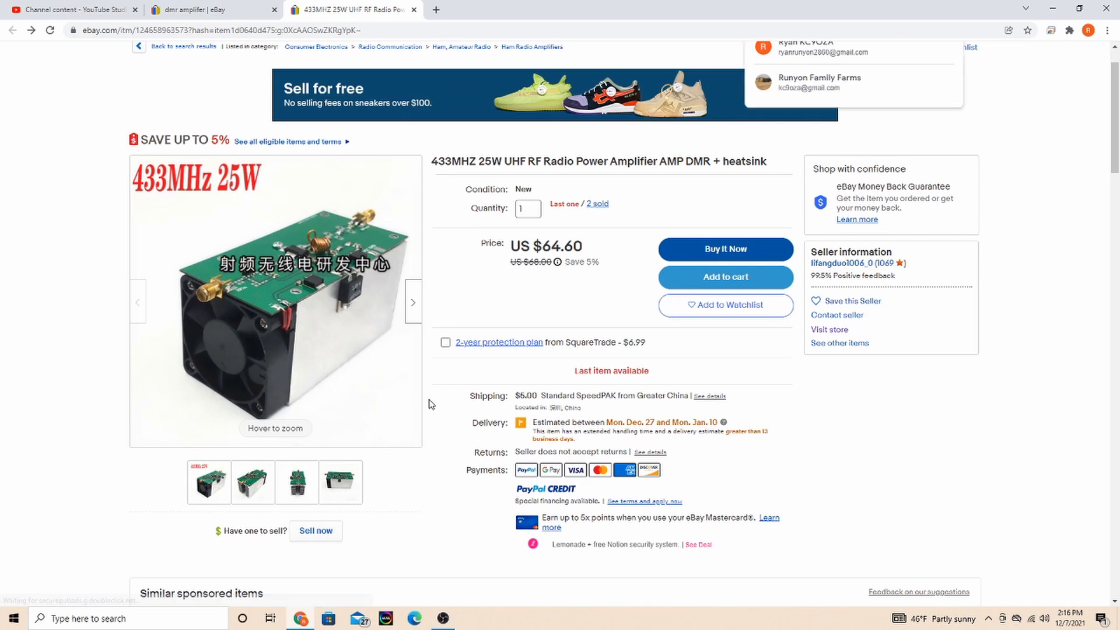
scroll("down", 3)
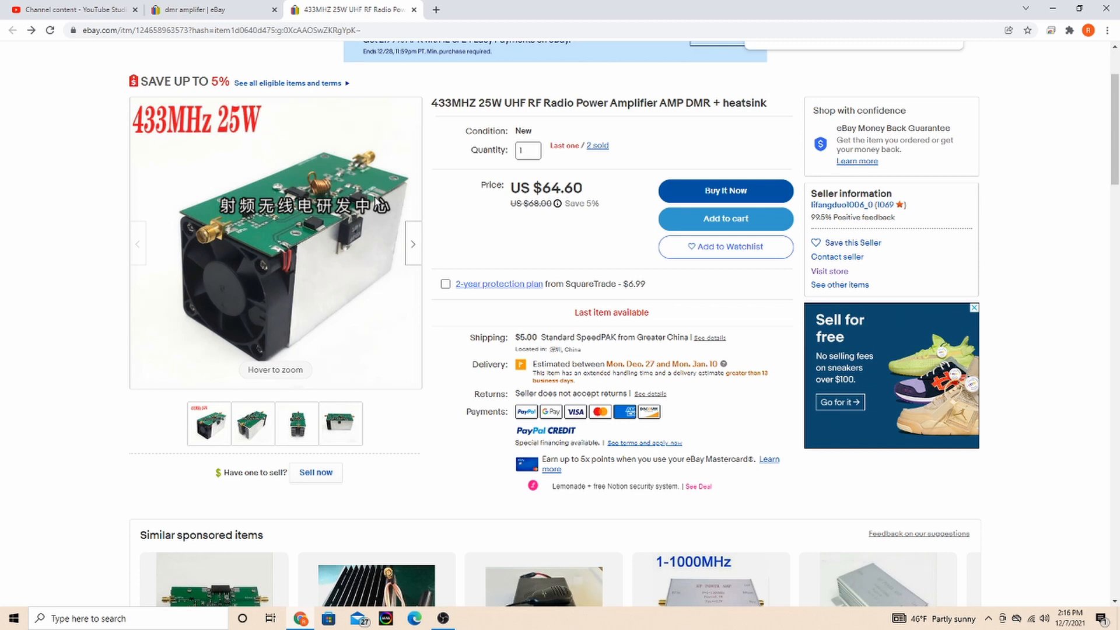
mouse_move(384, 198)
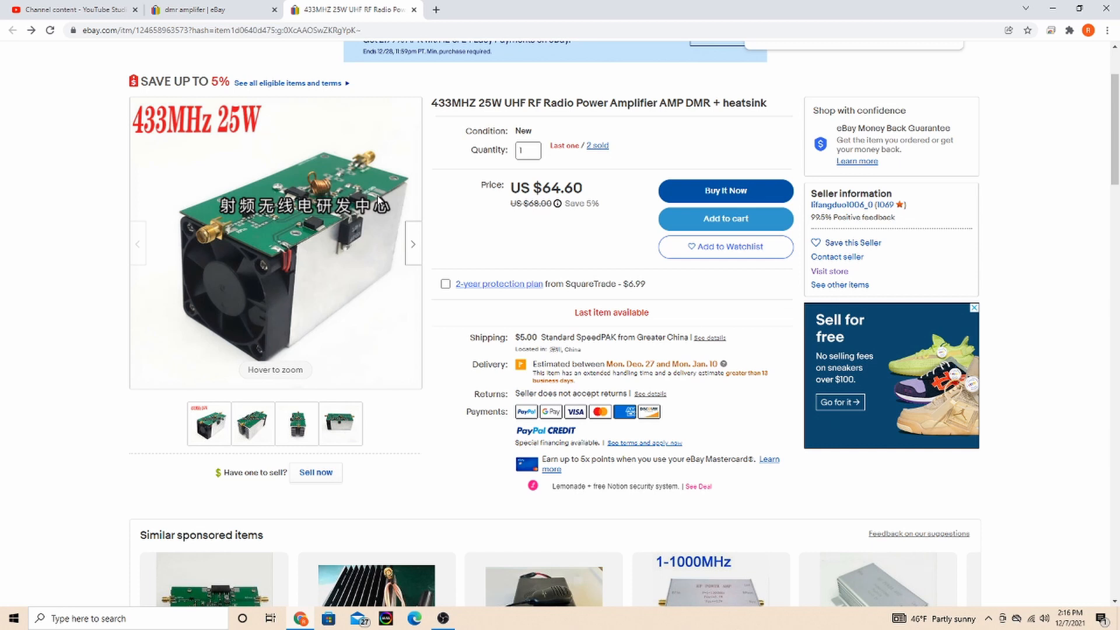
mouse_move(380, 198)
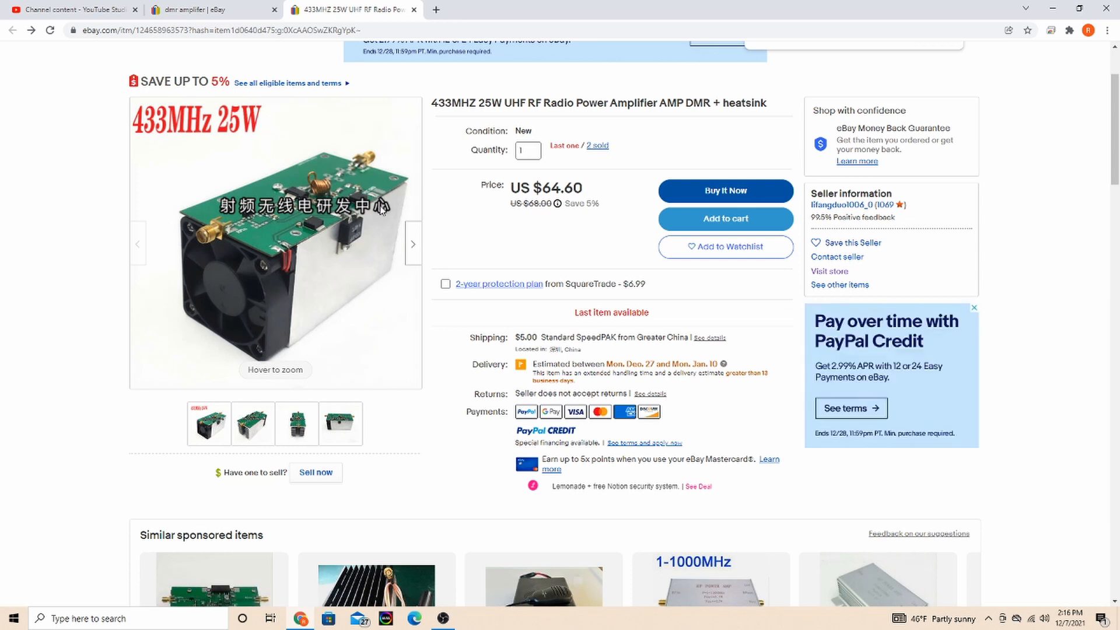
mouse_move(384, 236)
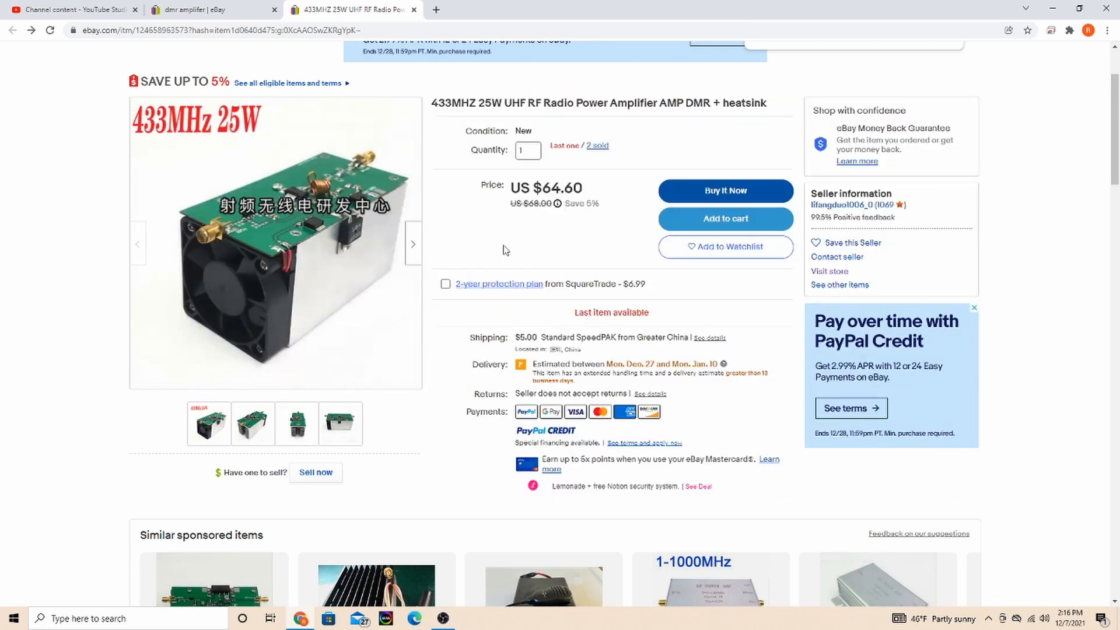
mouse_move(275, 243)
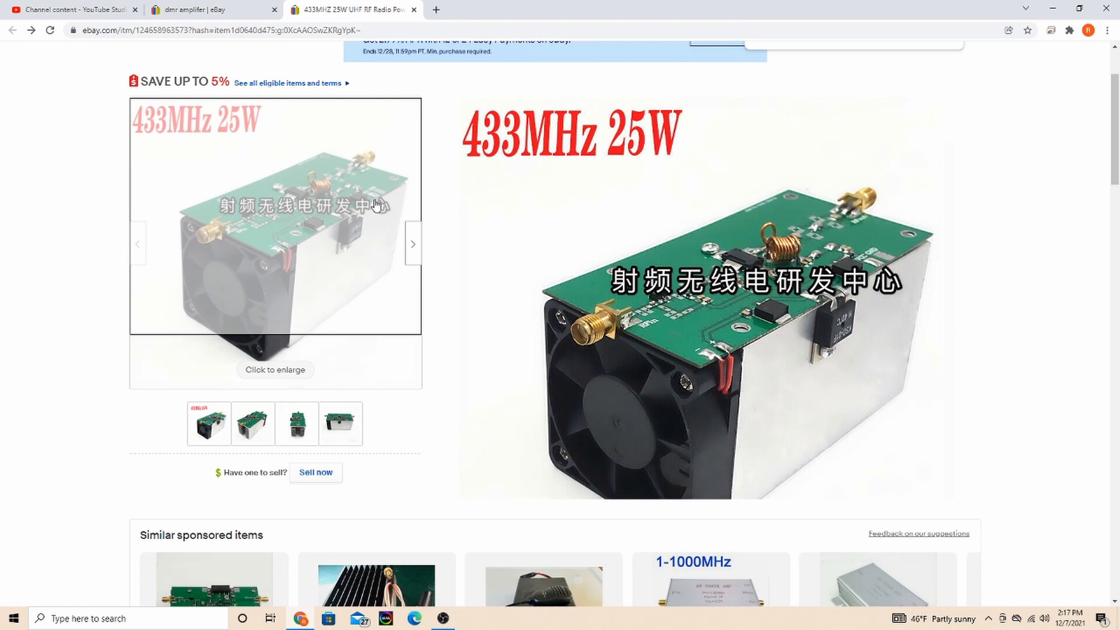